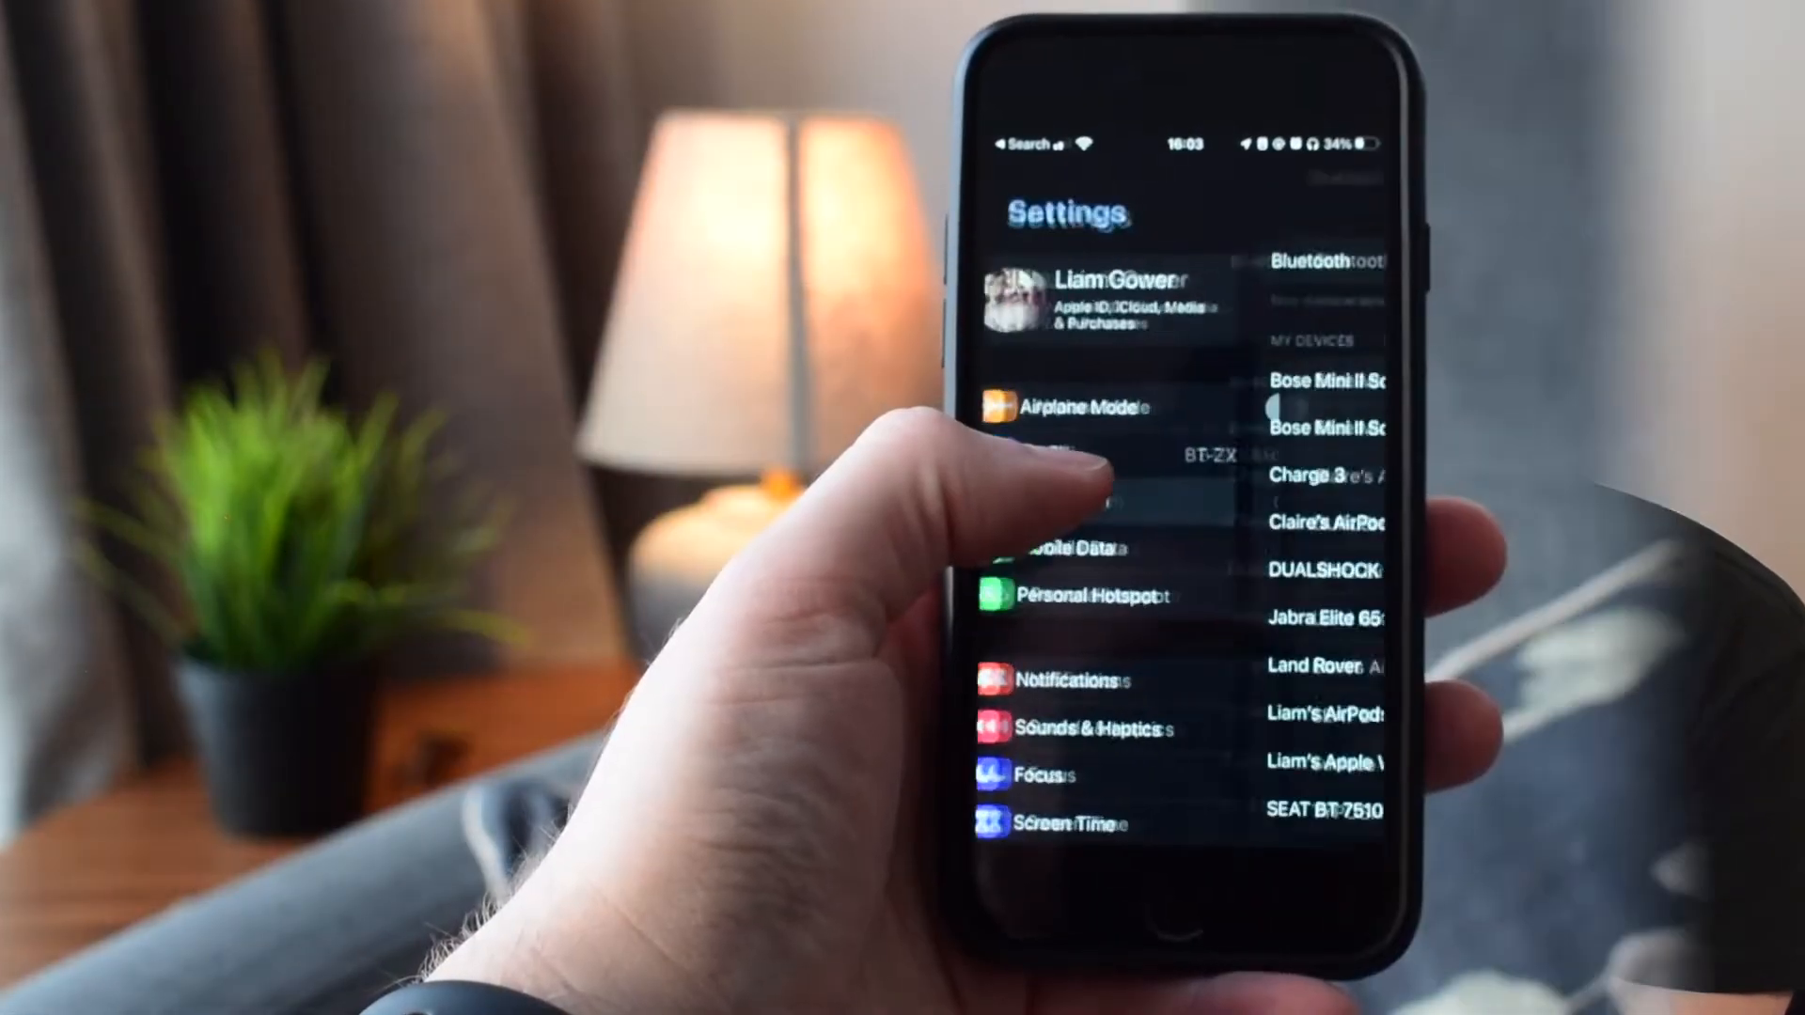
- Open the connected AirPods Pro's Bluetooth details and choose Ear Tip Fit Test
left_click(1318, 261)
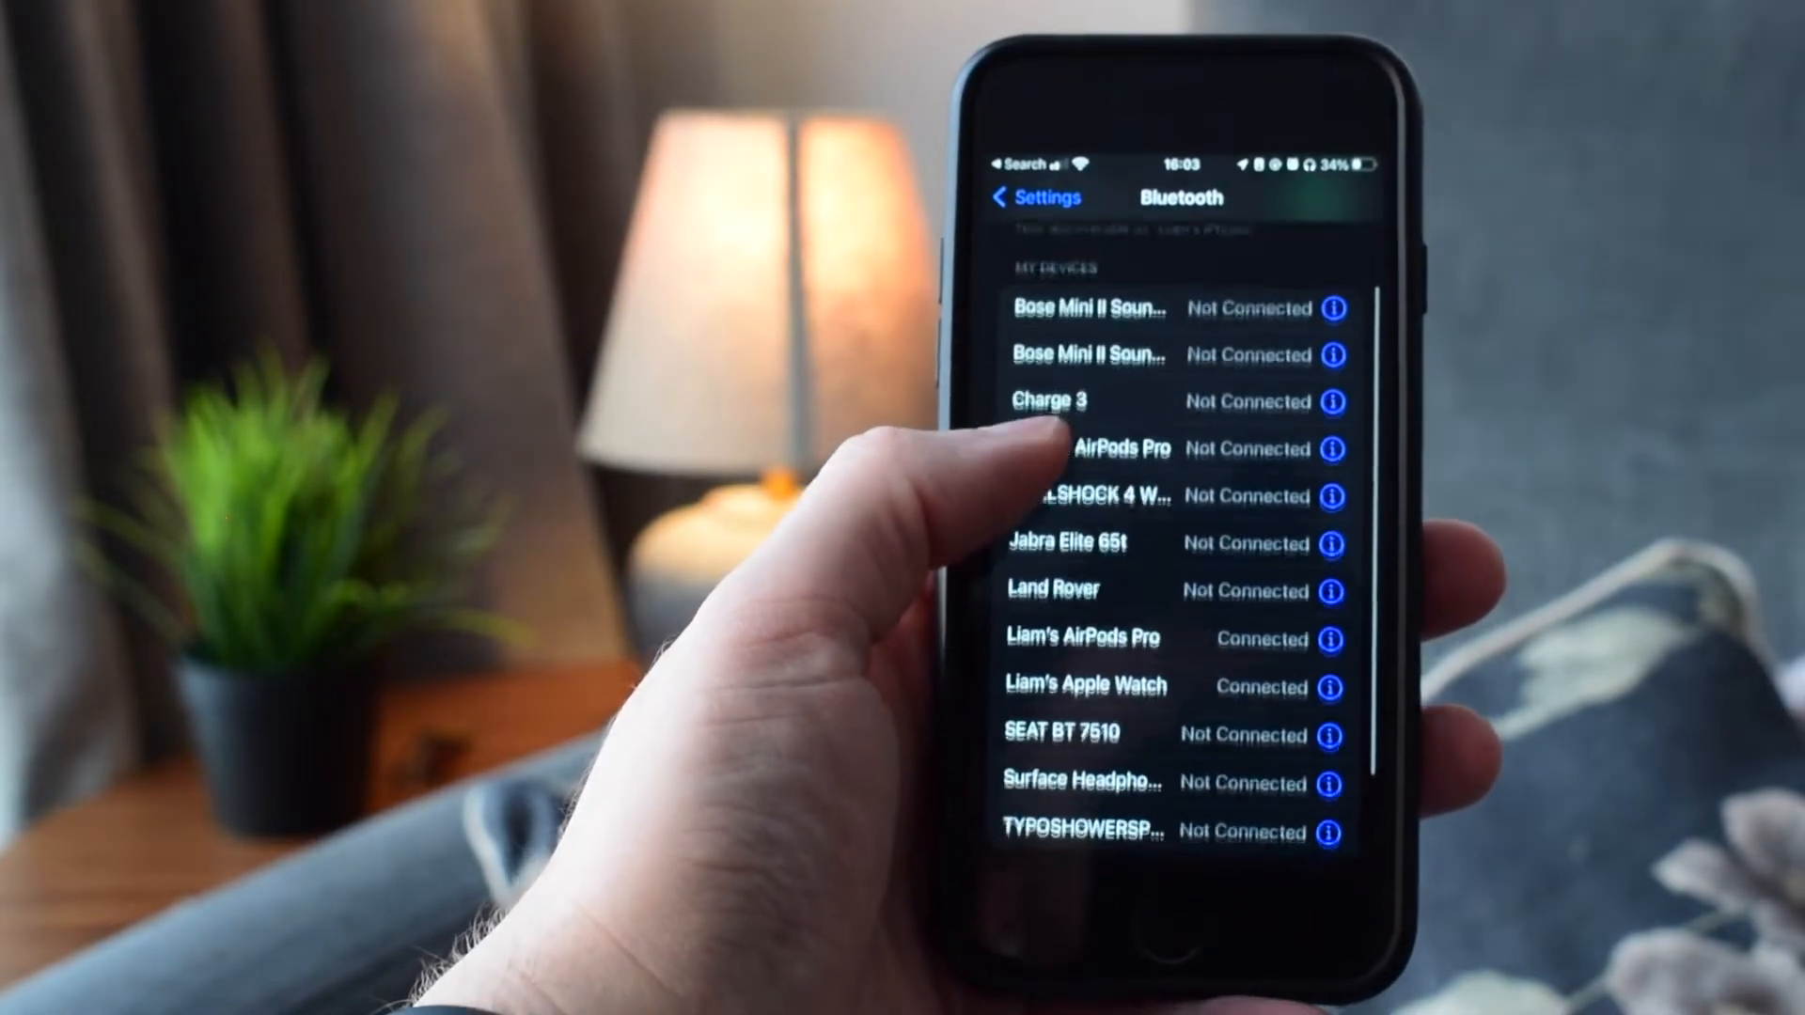
left_click(1333, 640)
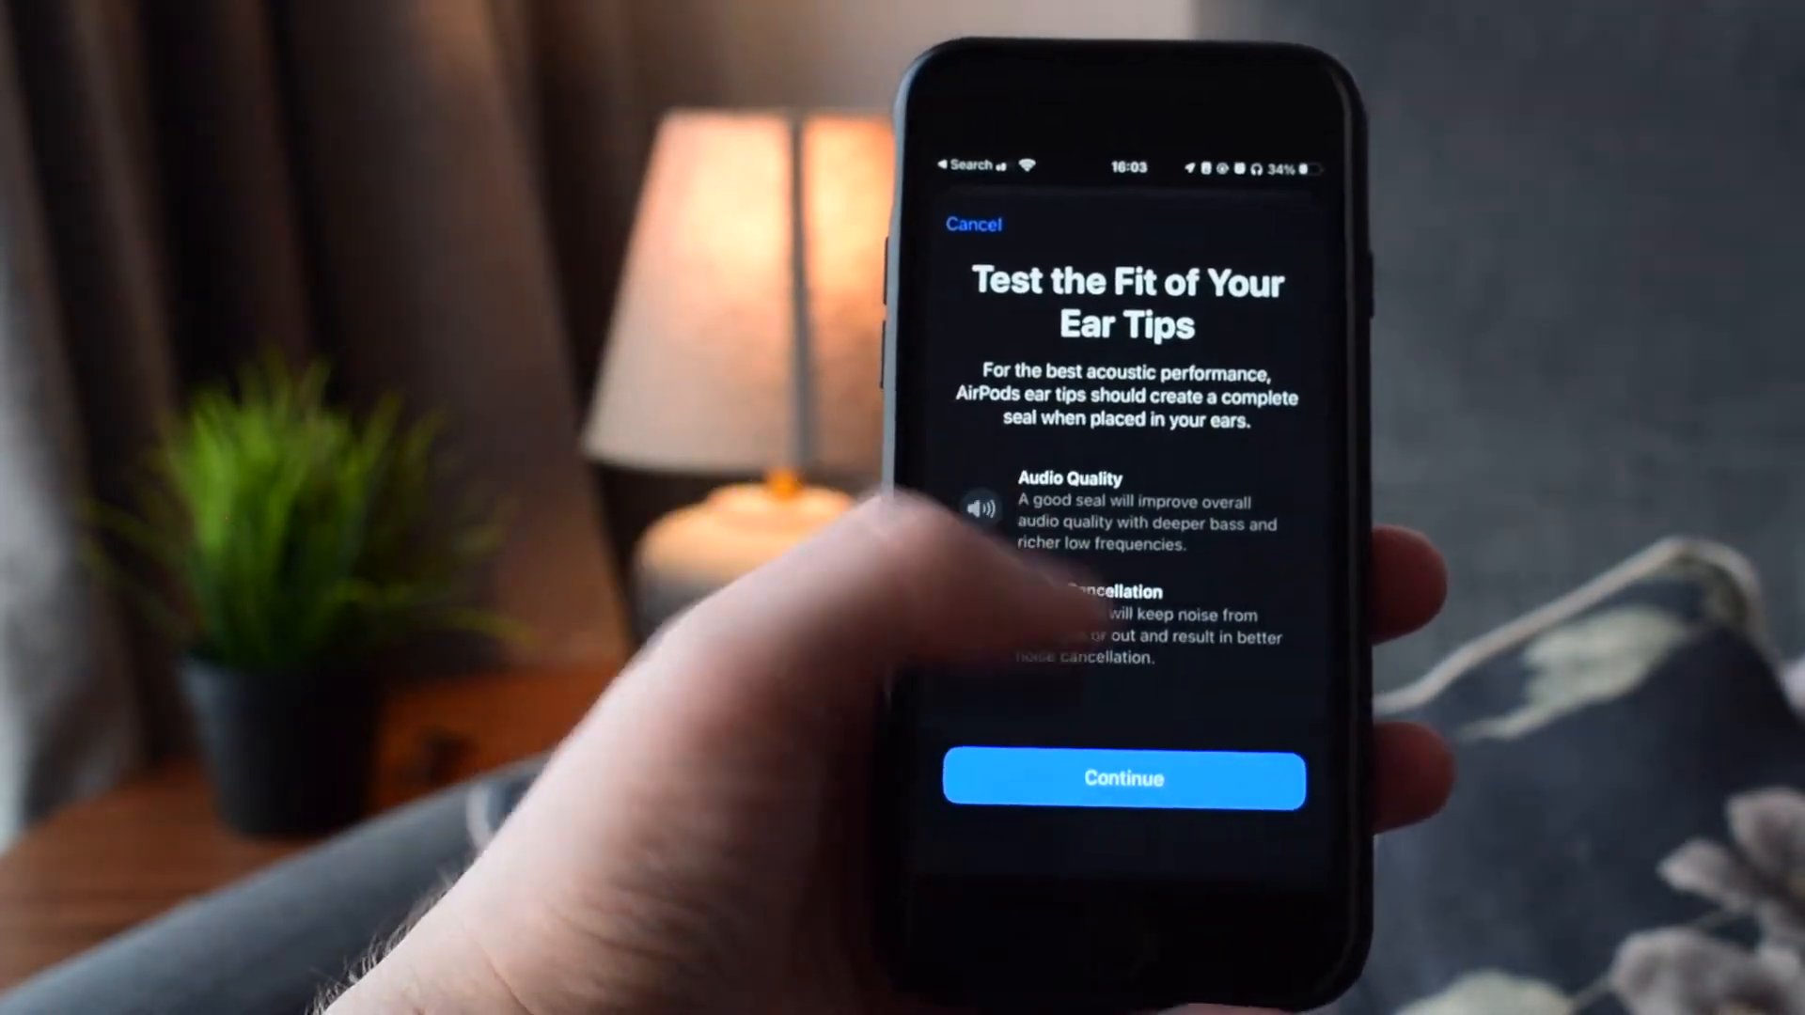
- Continue past the fit test introduction and play the fit test sound
left_click(1122, 779)
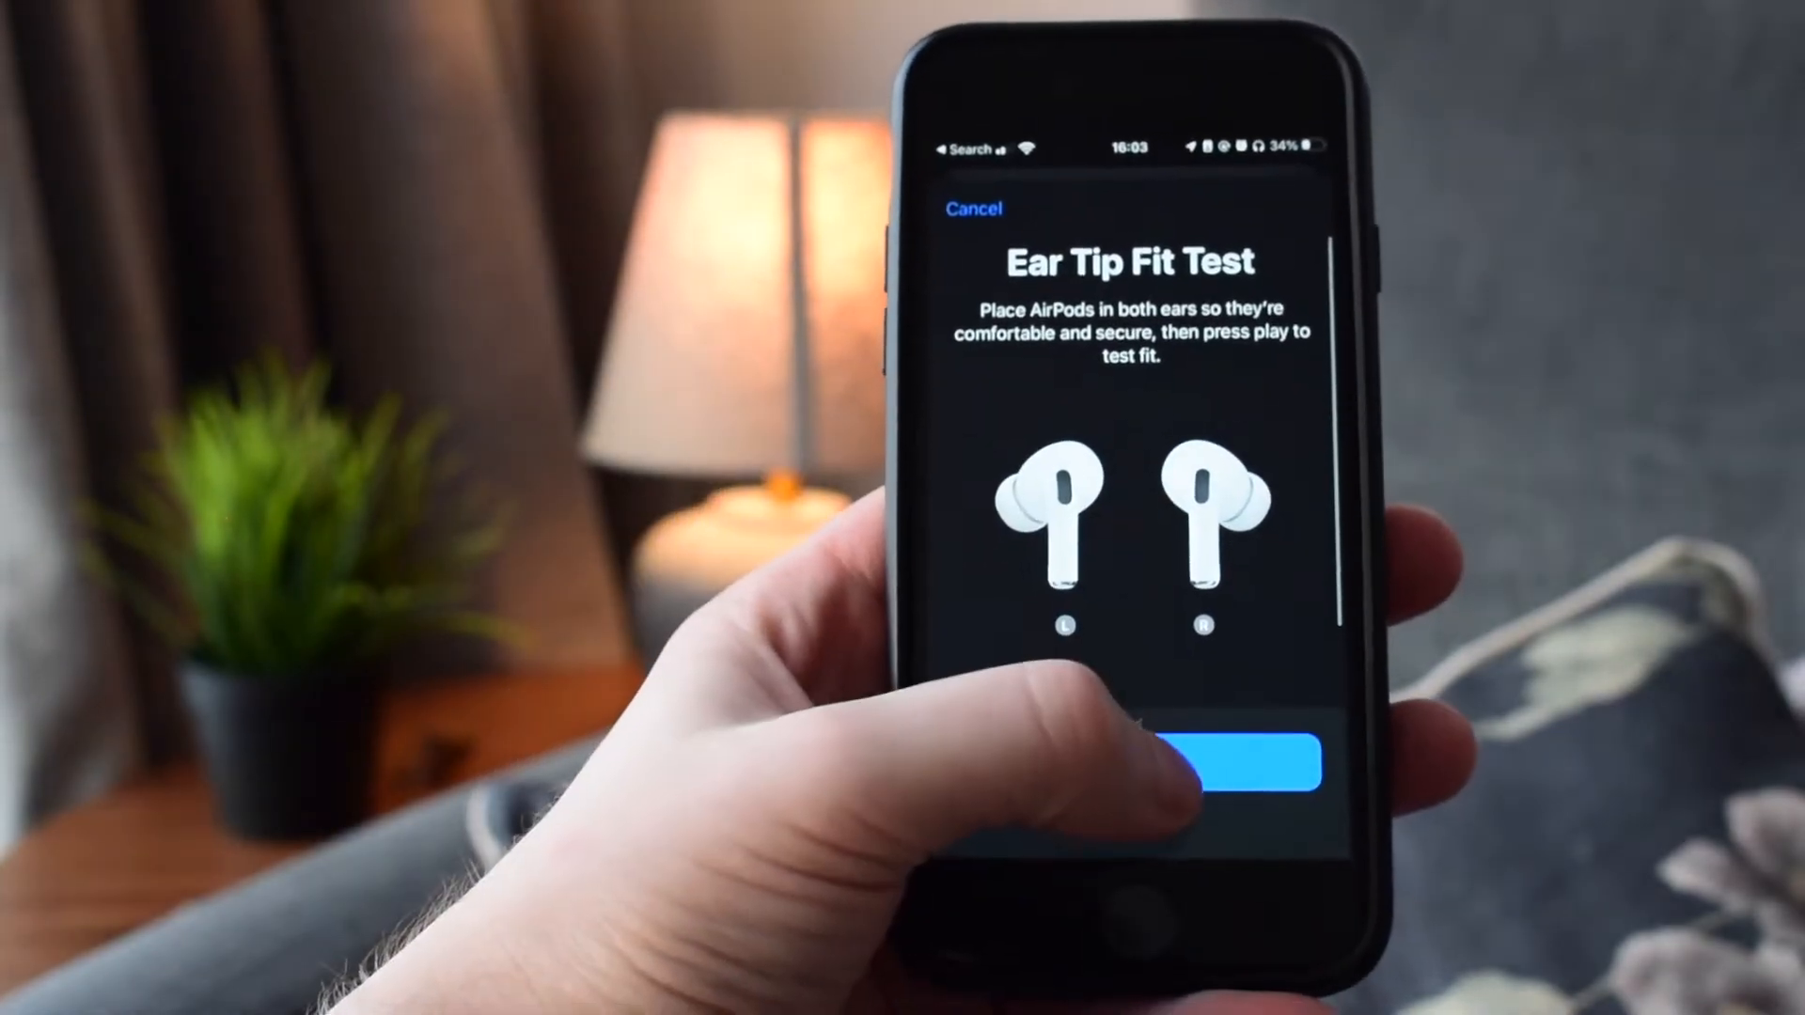
left_click(1221, 766)
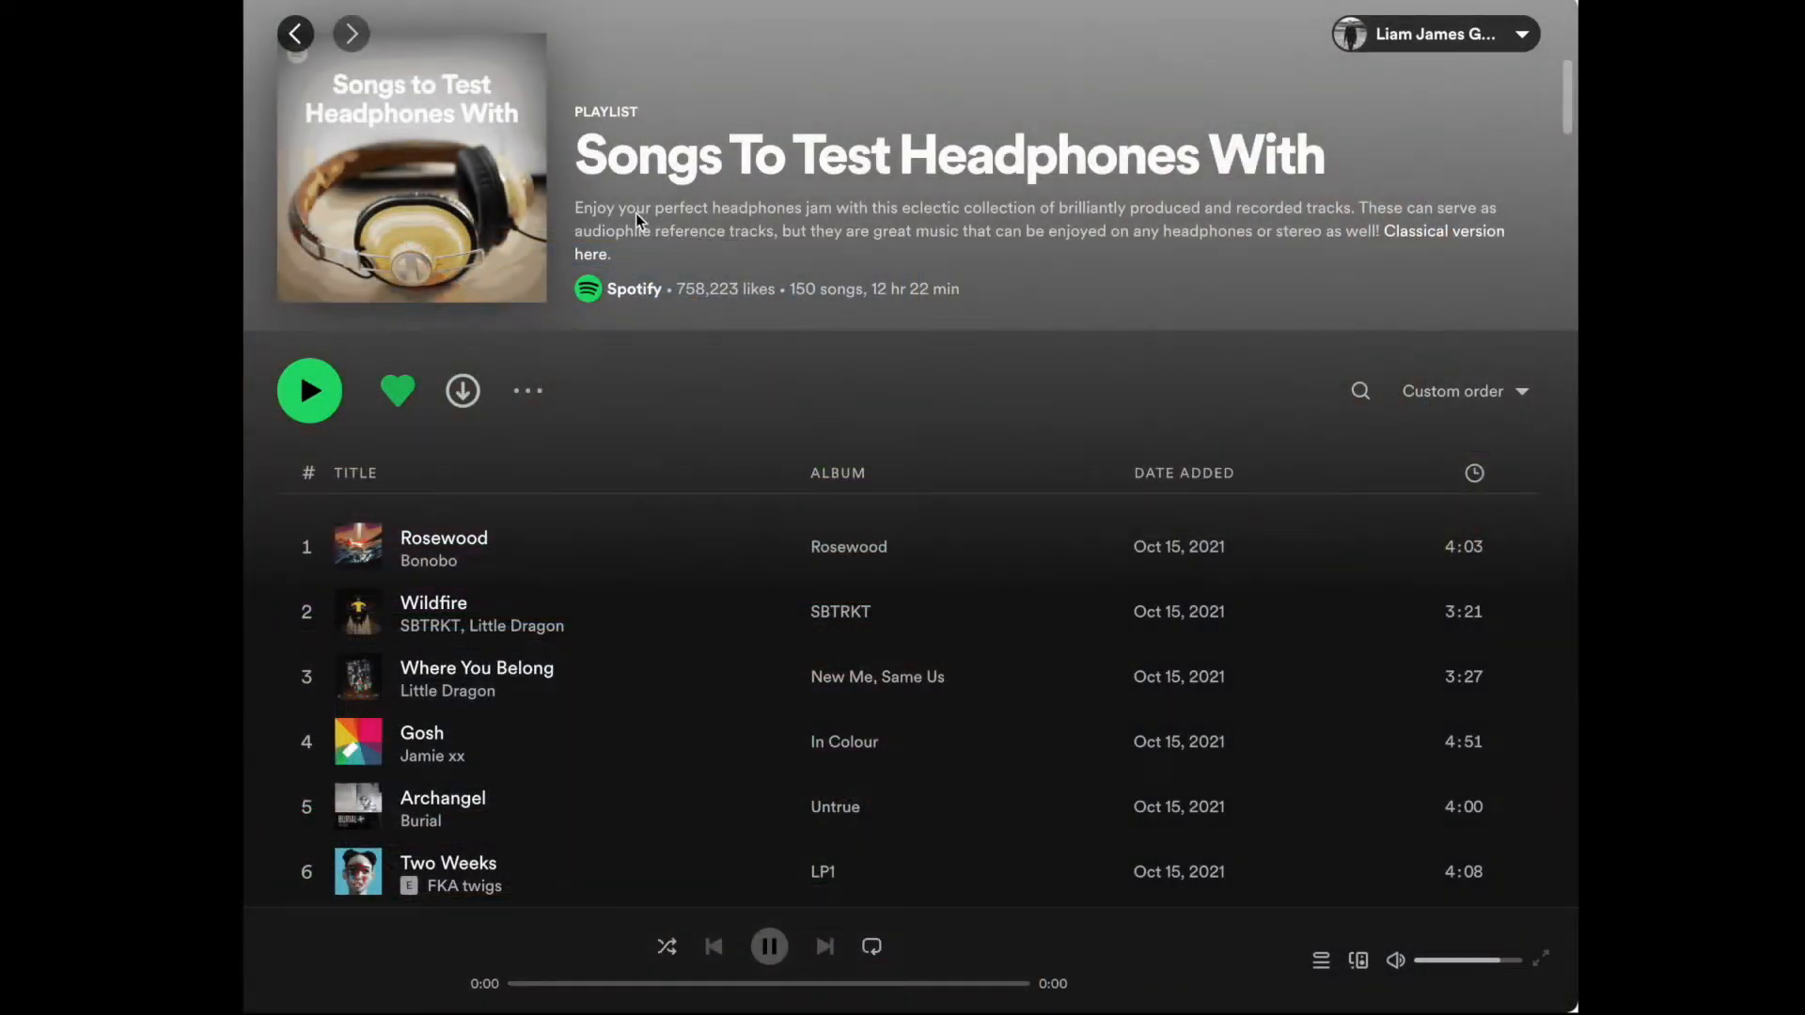
mouse_move(359, 398)
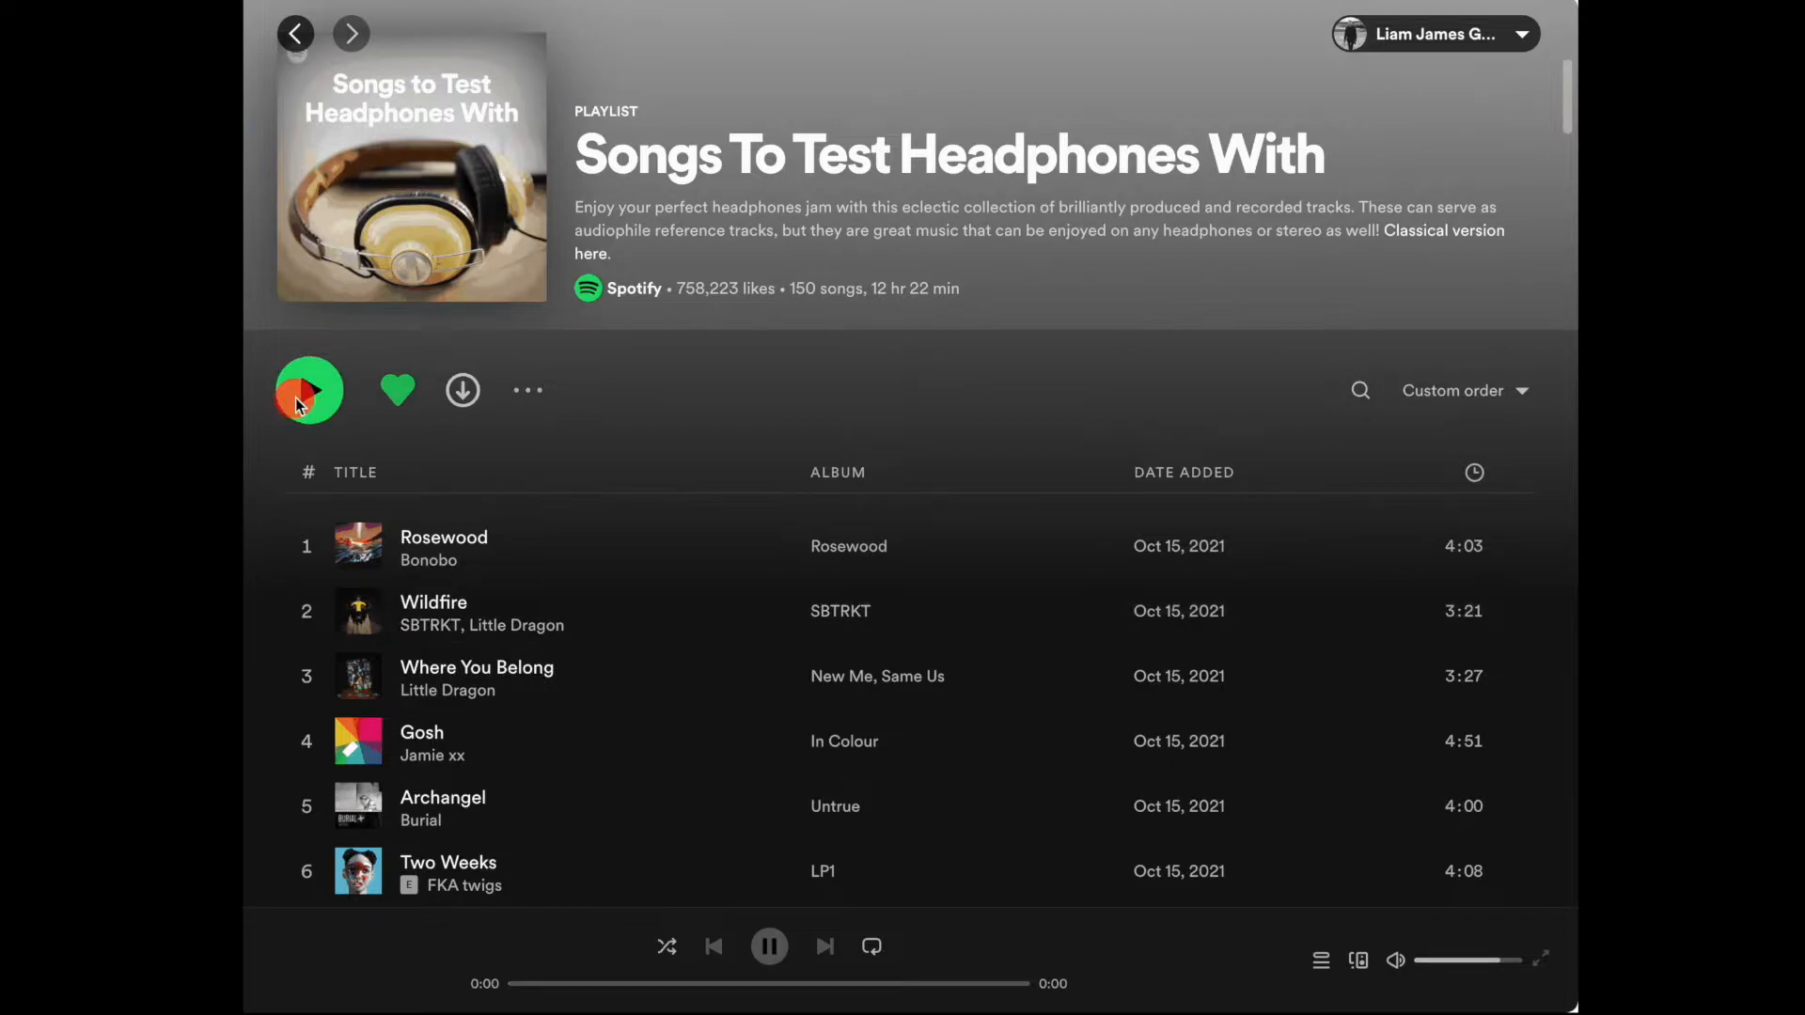
- Play the 'Songs To Test Headphones With' playlist, starting with 'Rosewood' by Bonobo
left_click(307, 389)
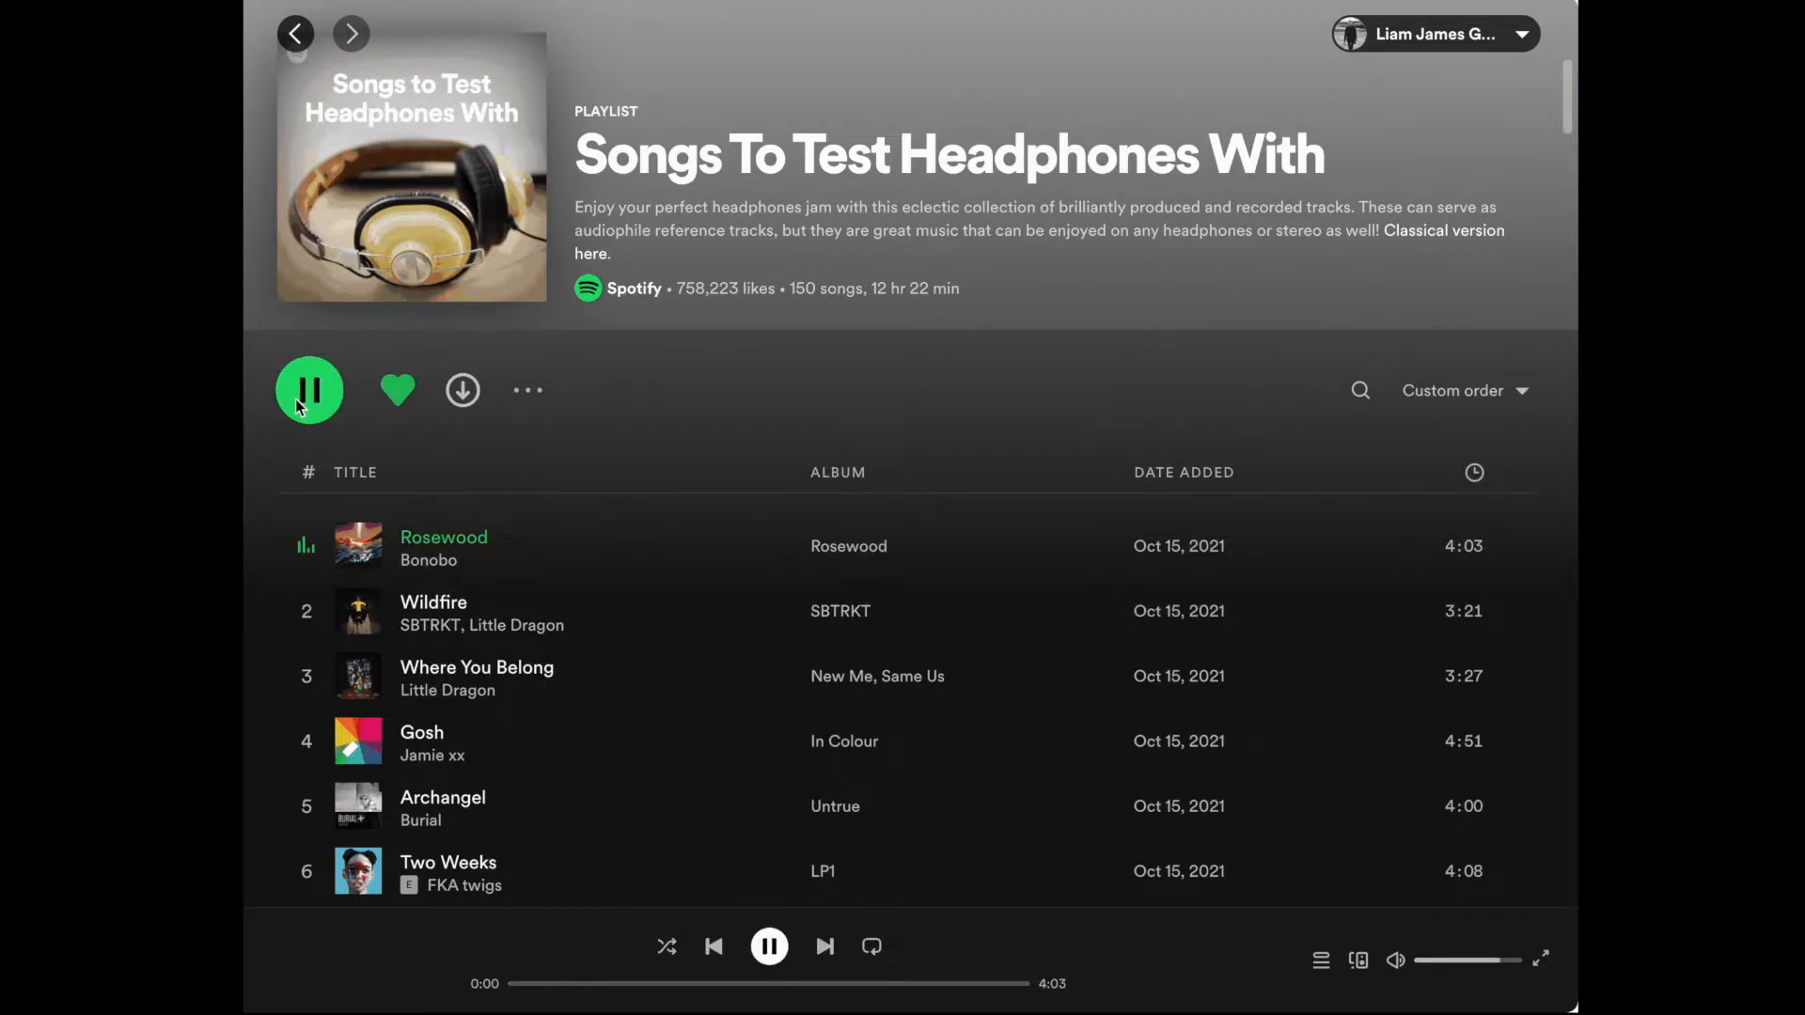